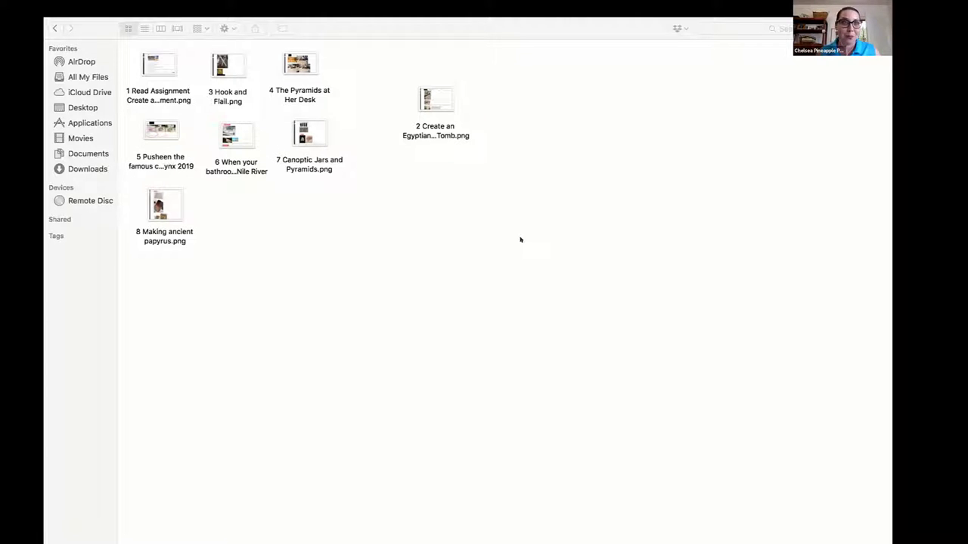
mouse_move(244, 241)
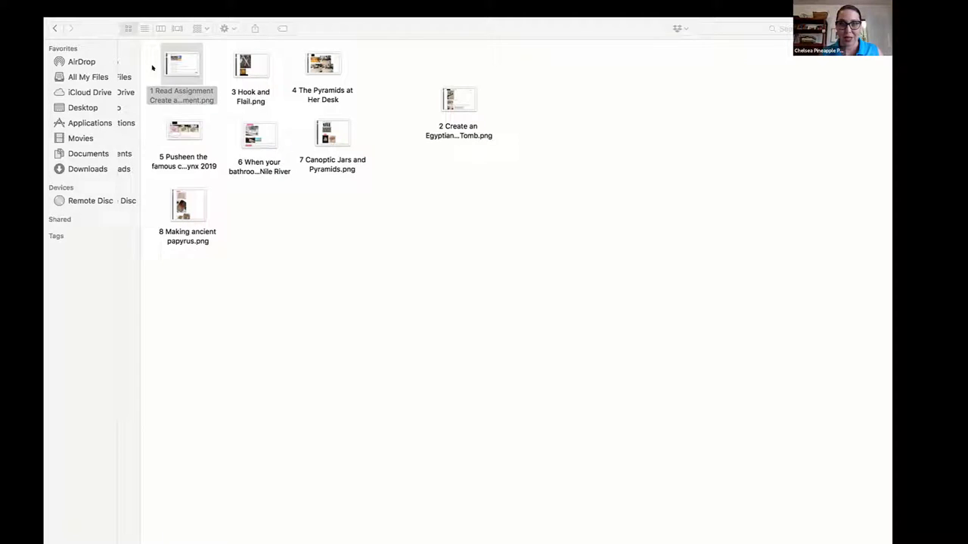
Step: View '1 Read Assignment Create an Ancient Egyptian Monument.png' and read down through the build-photograph-post steps and project ideas
double_click(182, 64)
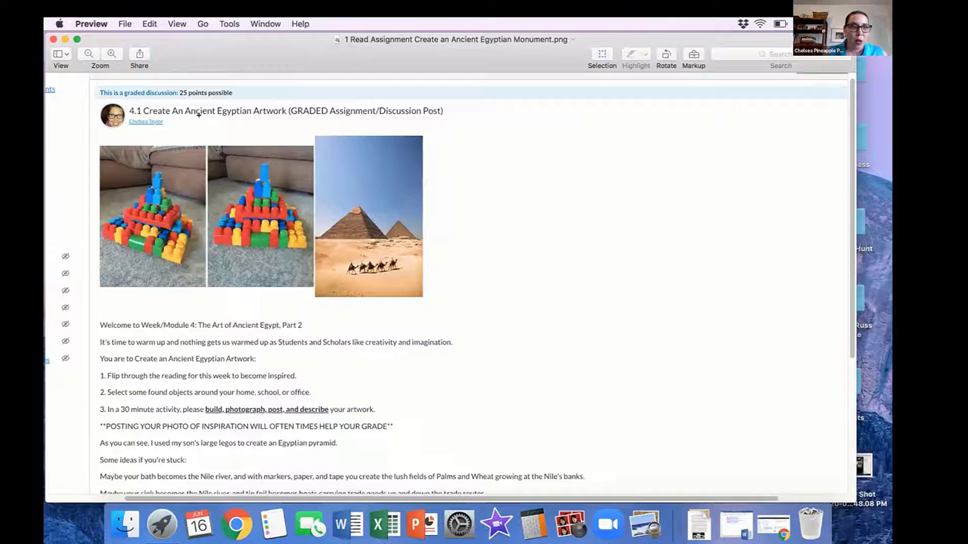
scroll("up", 3)
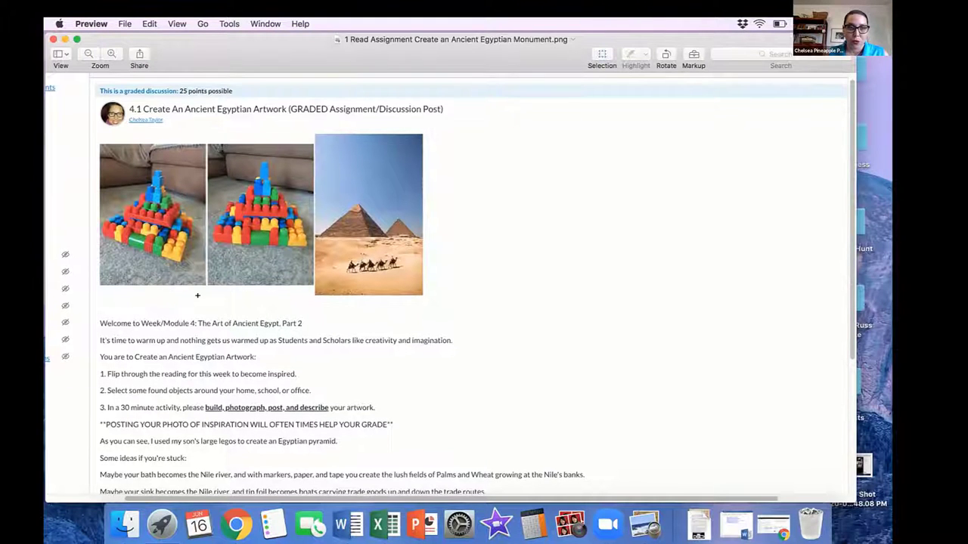
scroll("down", 3)
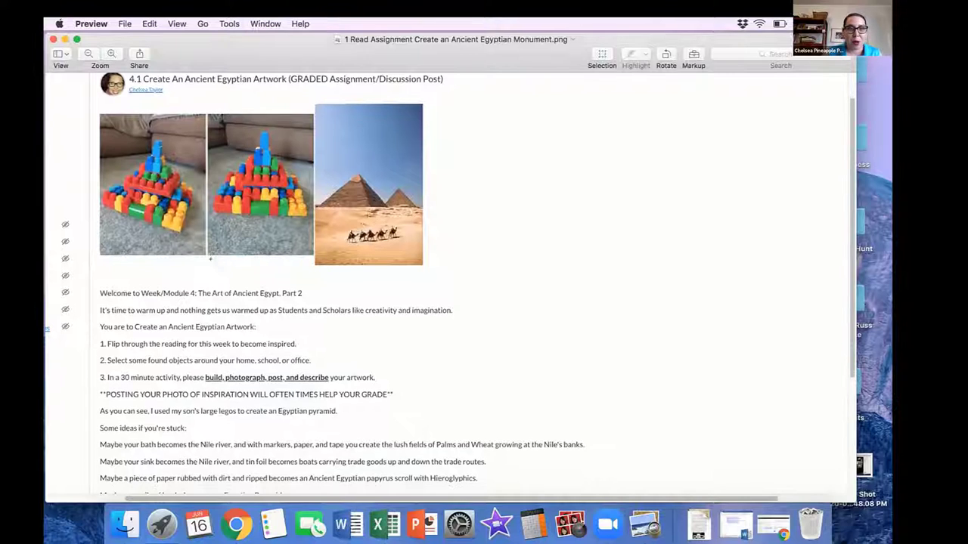
scroll("up", 3)
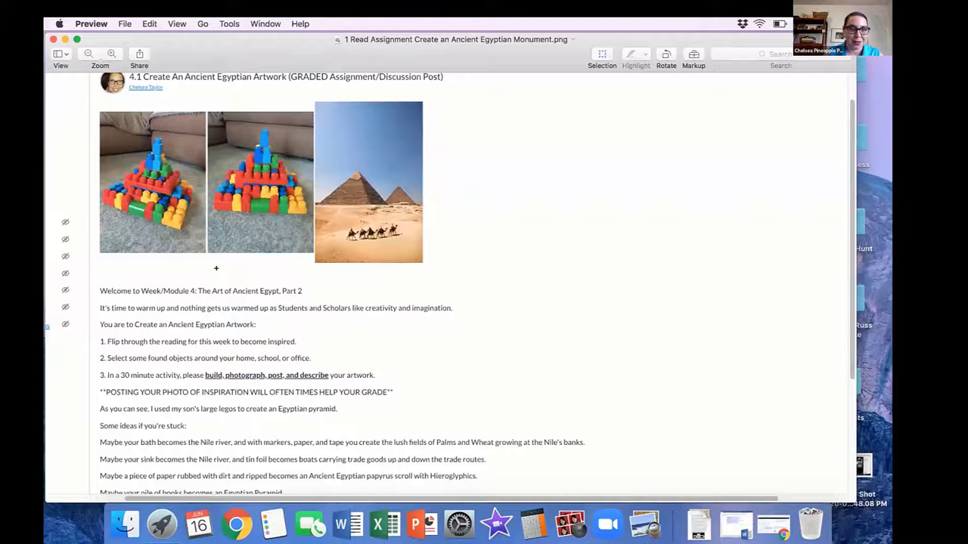
scroll("up", 3)
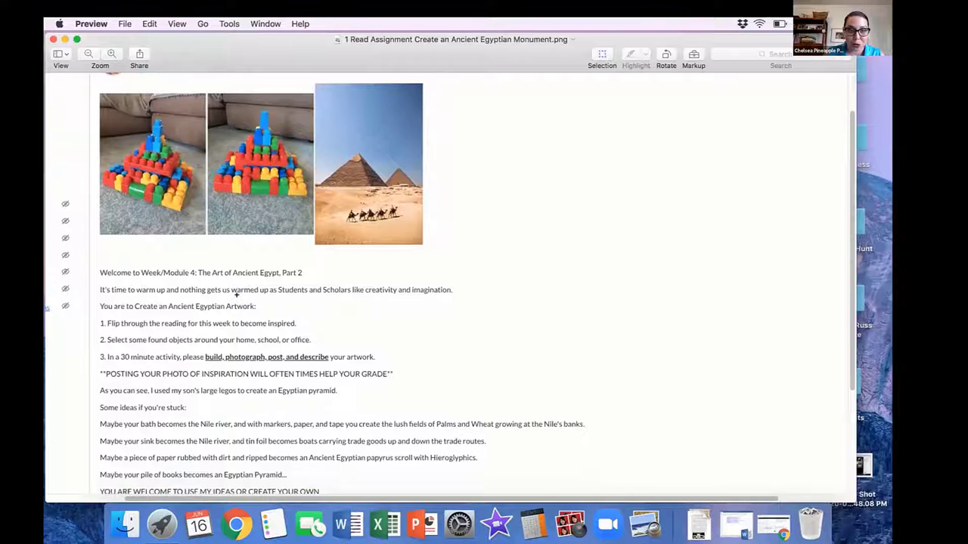
scroll("down", 3)
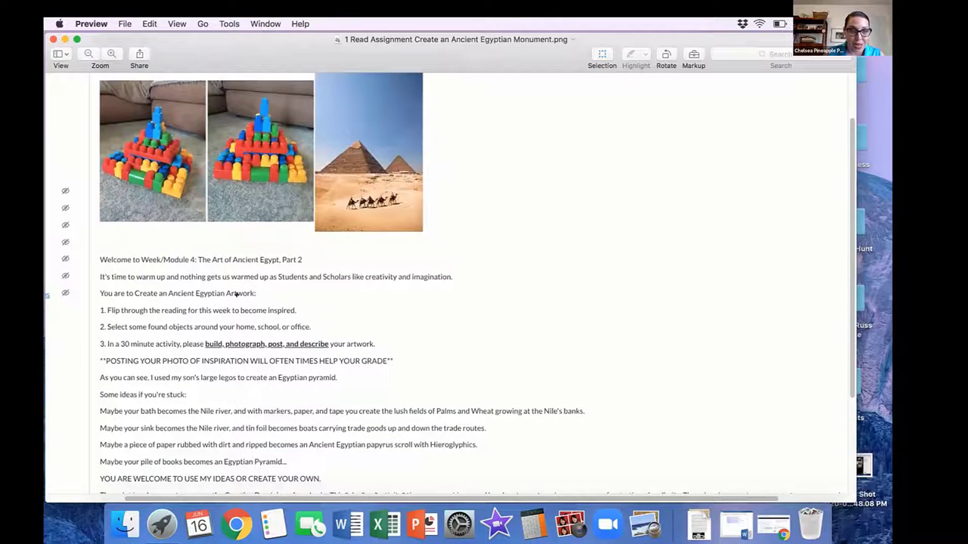
scroll("down", 3)
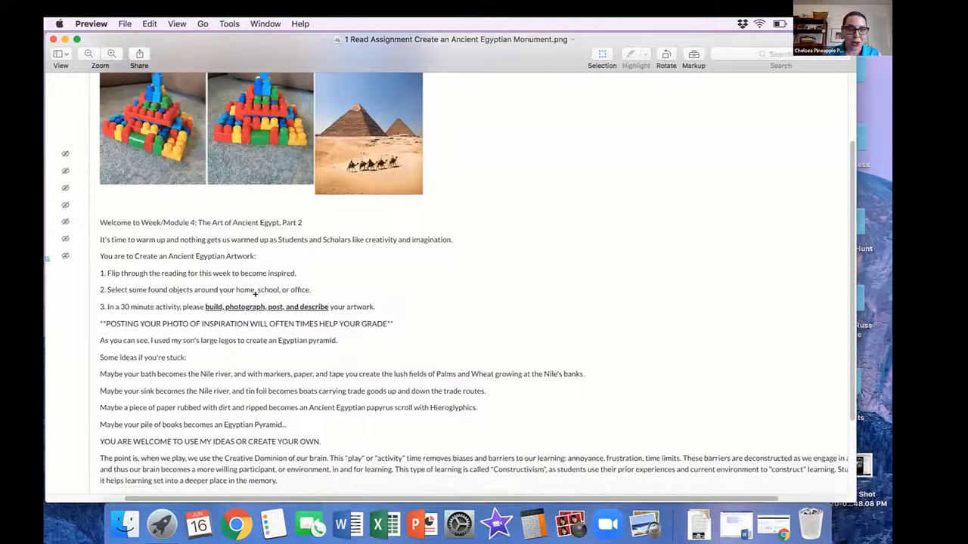
scroll("down", 3)
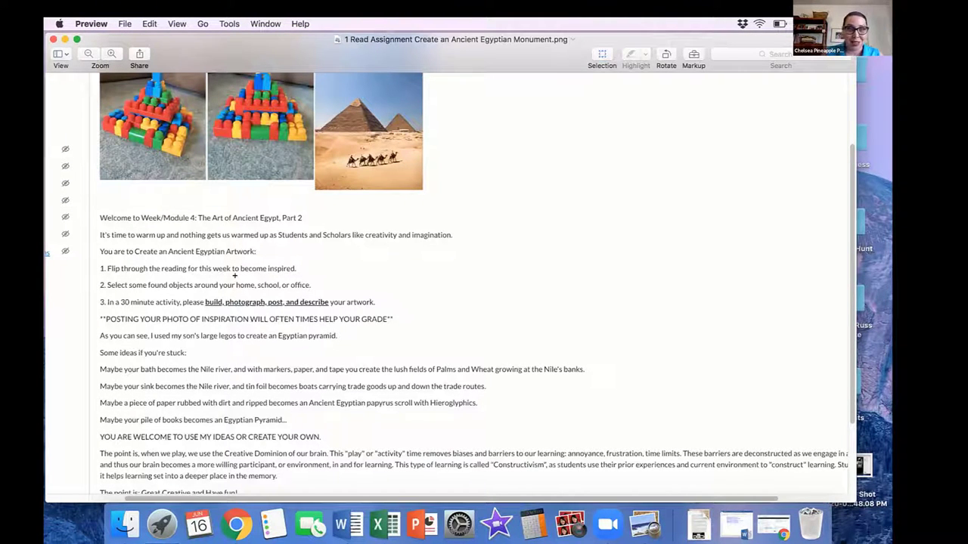
scroll("up", 3)
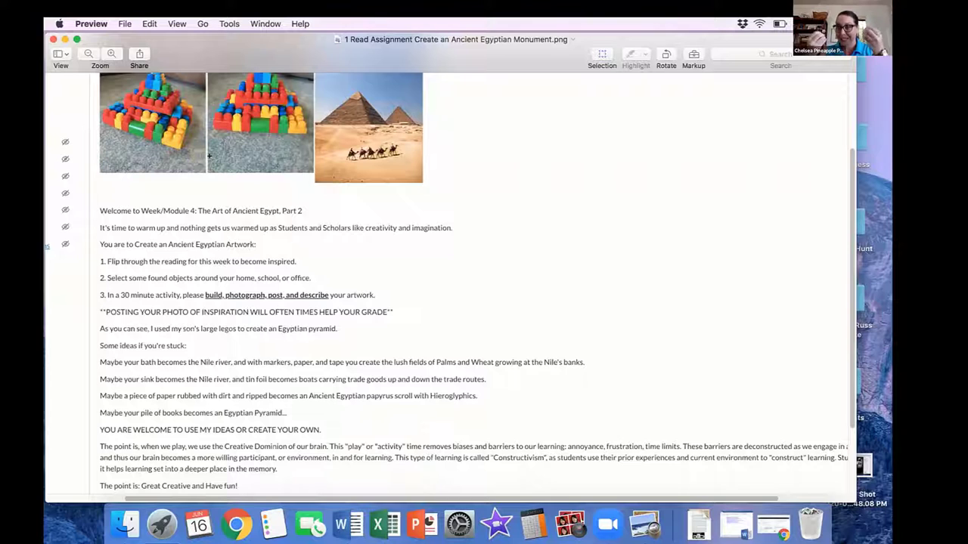
mouse_move(169, 370)
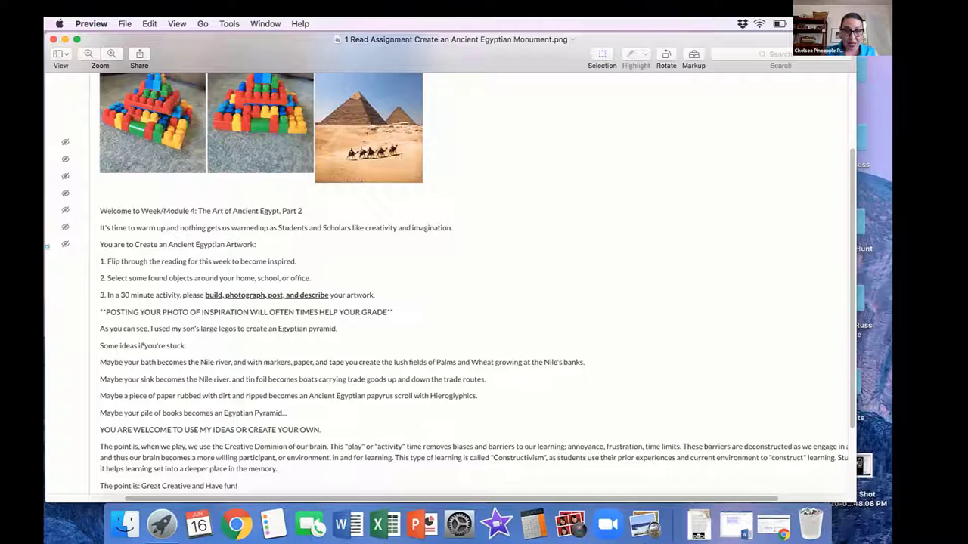
Step: Scroll the assignment to its end showing the 25-point value and 30-minute limit
scroll("down", 3)
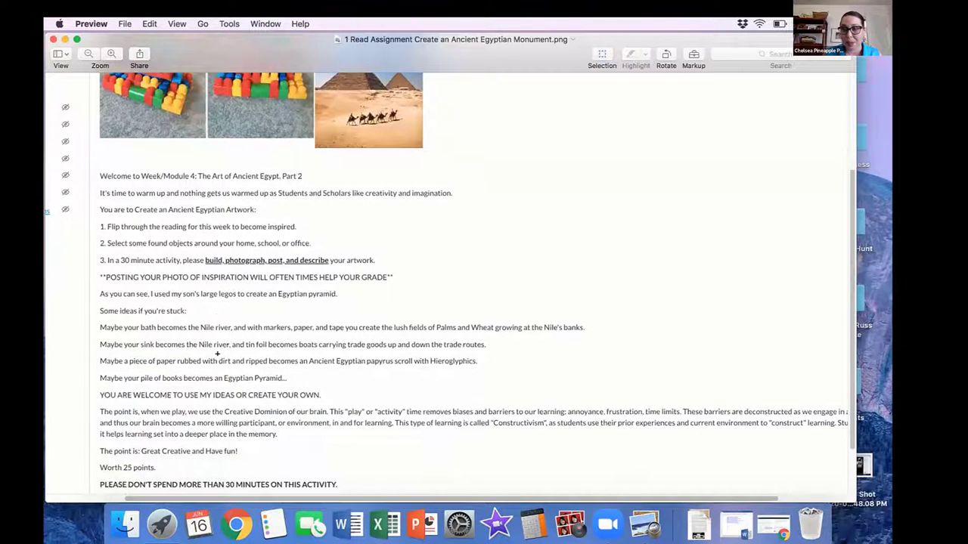
mouse_move(435, 287)
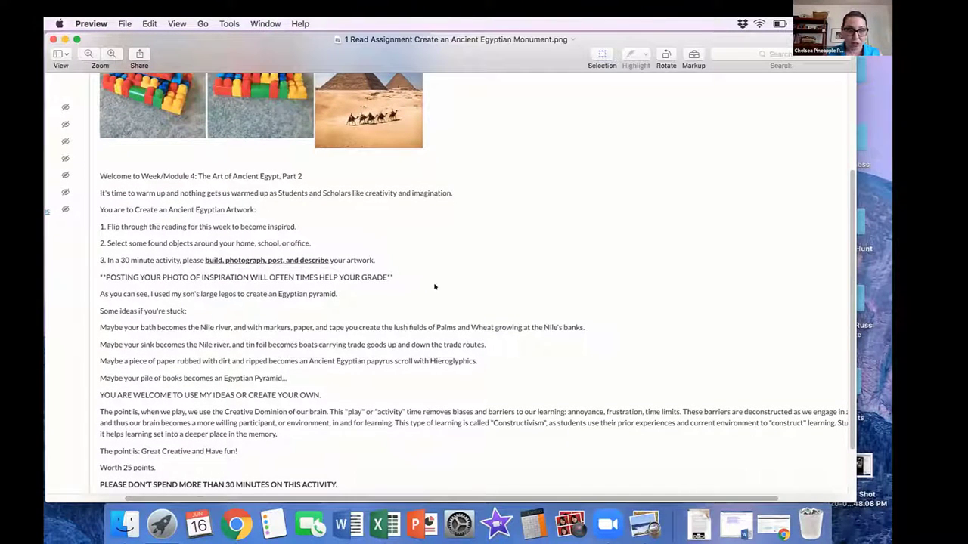
scroll("up", 3)
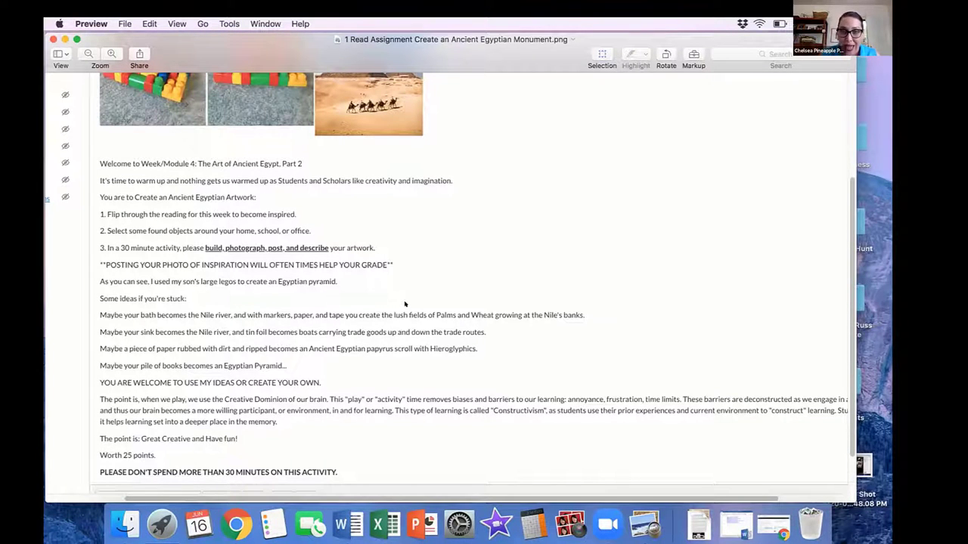
mouse_move(558, 248)
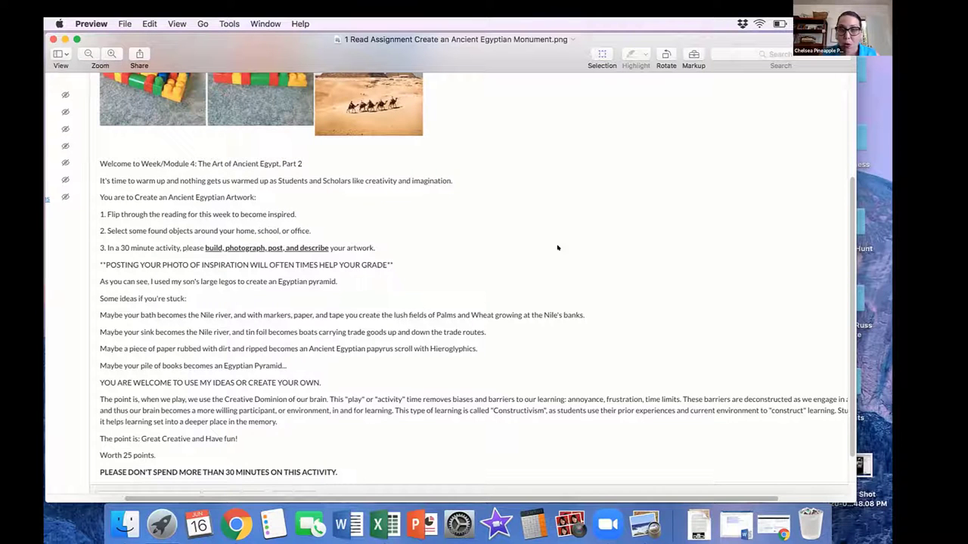
mouse_move(526, 324)
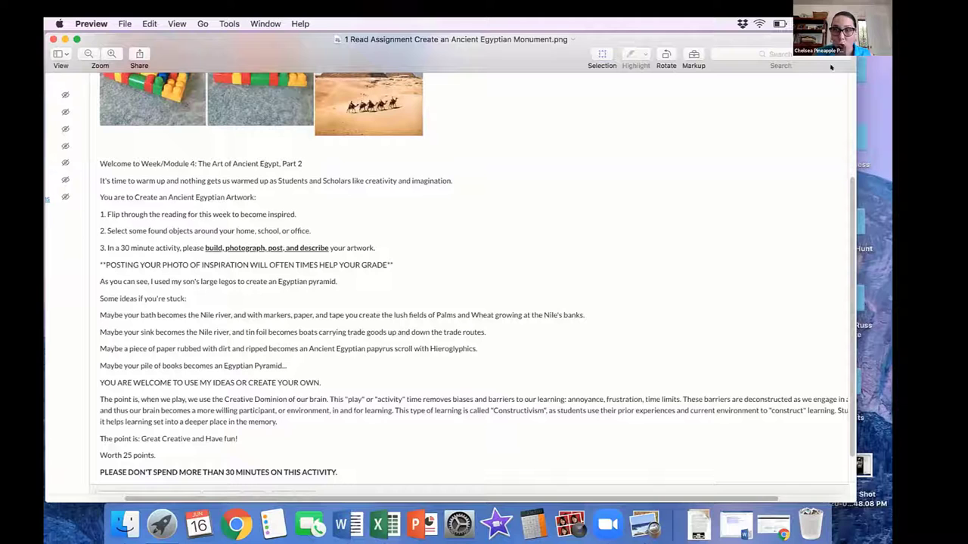
mouse_move(608, 523)
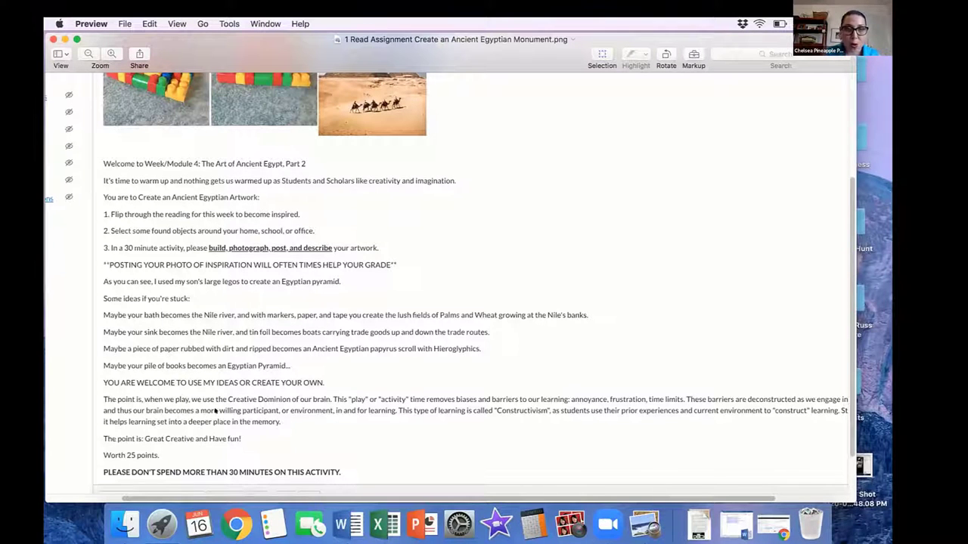
mouse_move(318, 426)
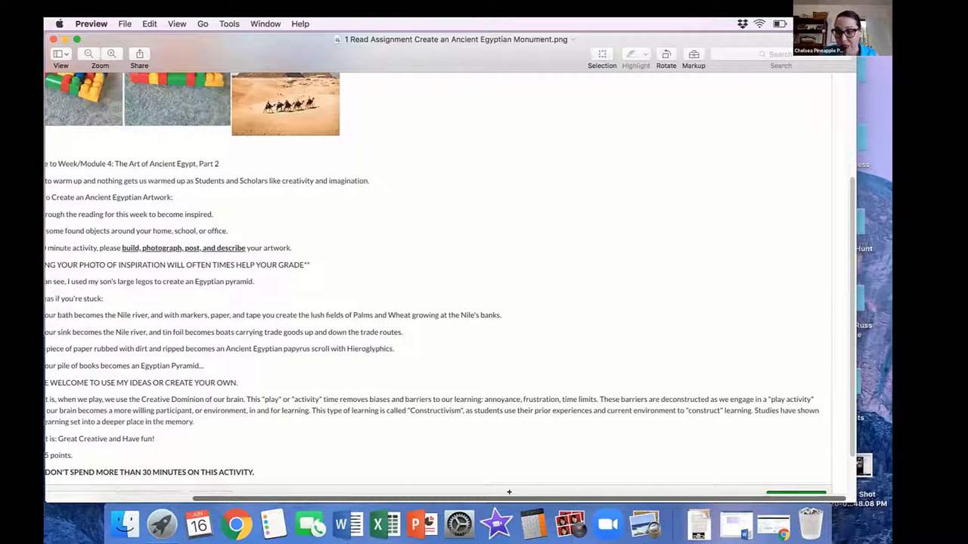
scroll("right", 3)
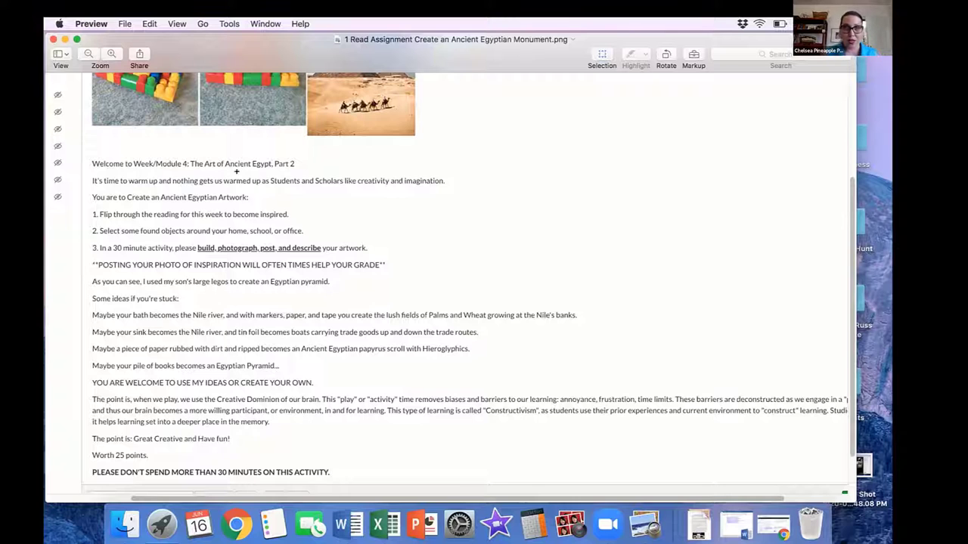
scroll("up", 3)
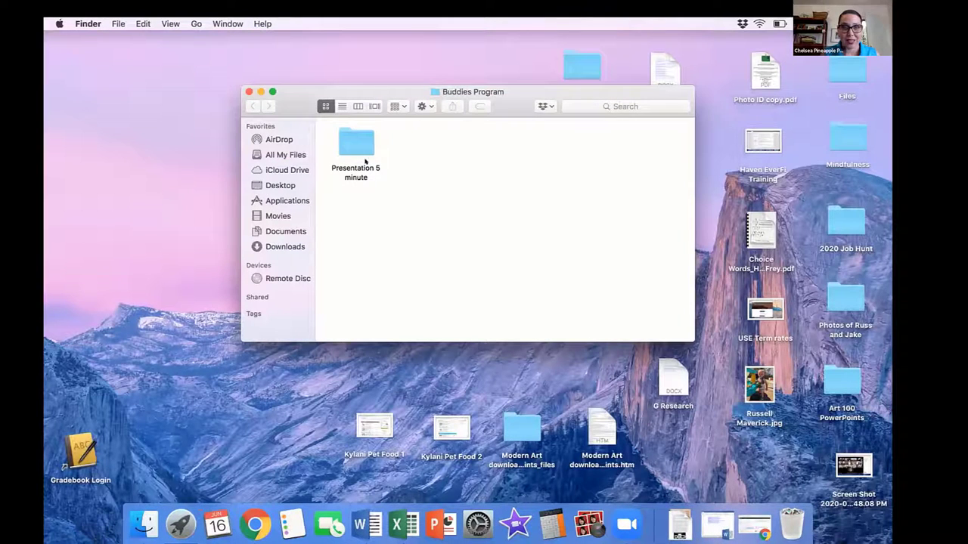
Step: From the Presentation 5 minute folder, view '3 Hook and Flail.png' and close it again
double_click(357, 142)
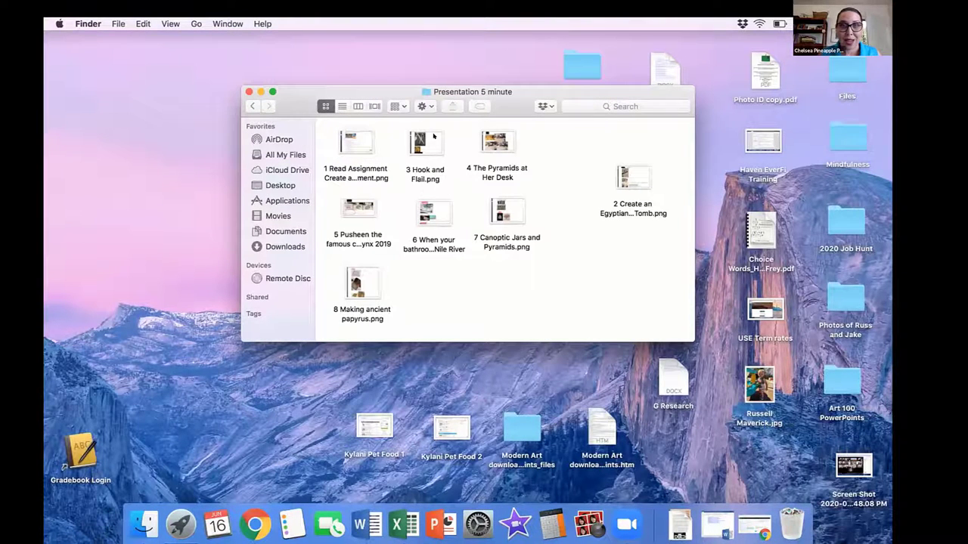
double_click(427, 142)
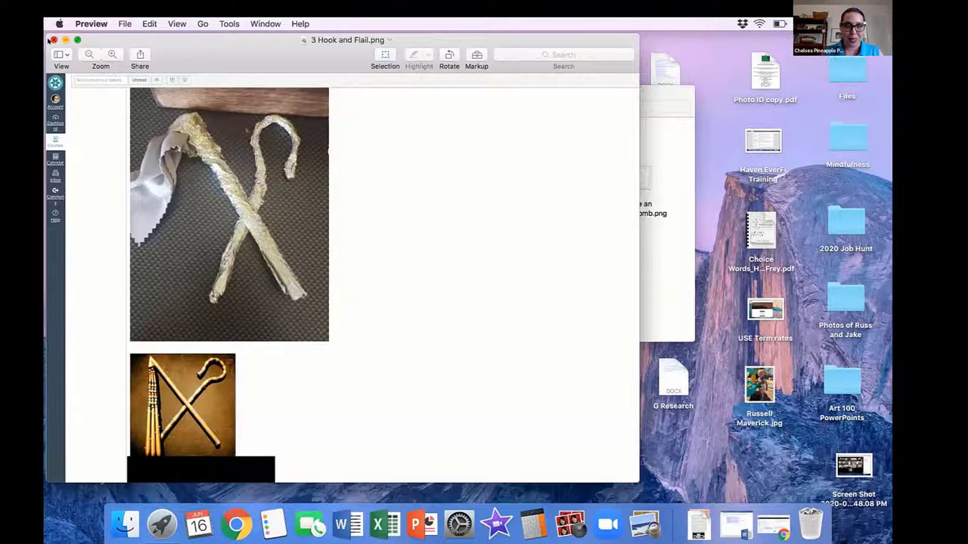
left_click(53, 40)
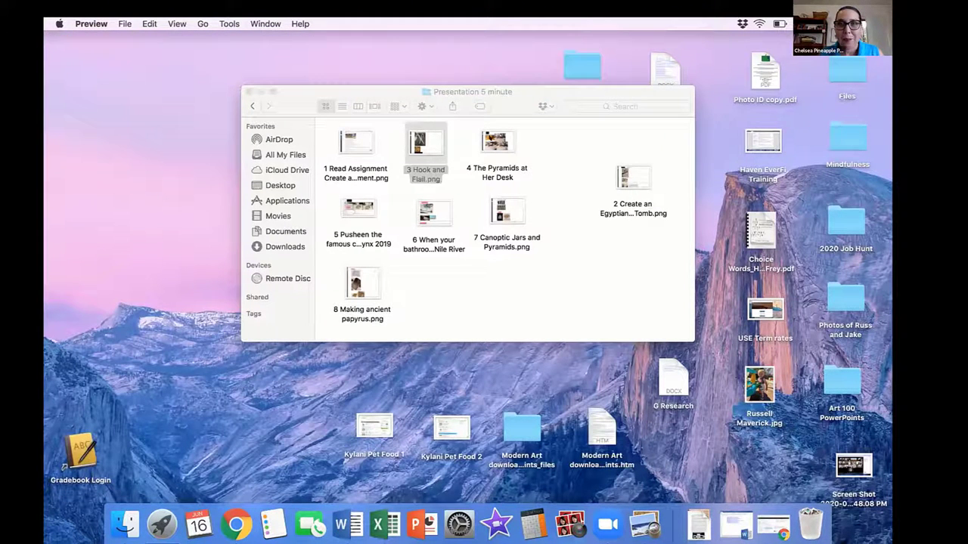
double_click(496, 142)
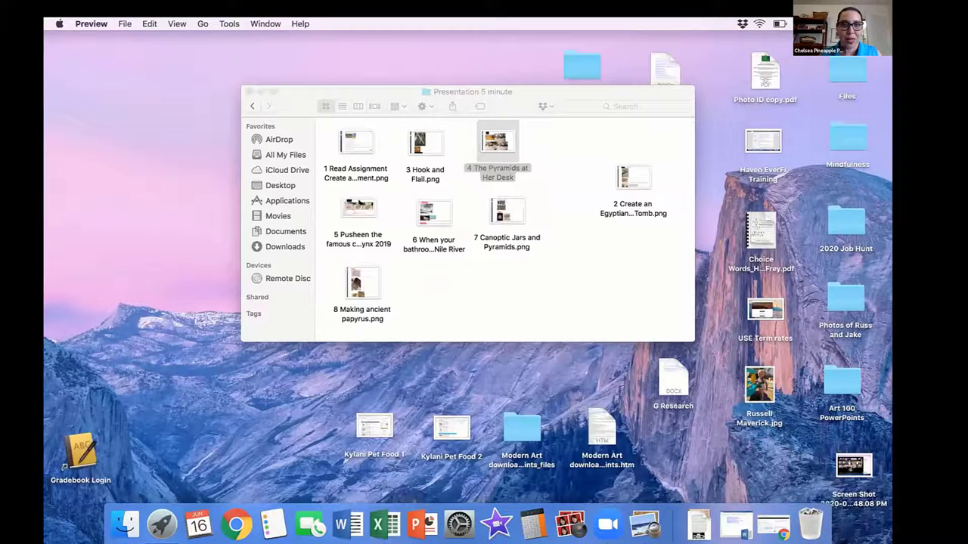
double_click(359, 211)
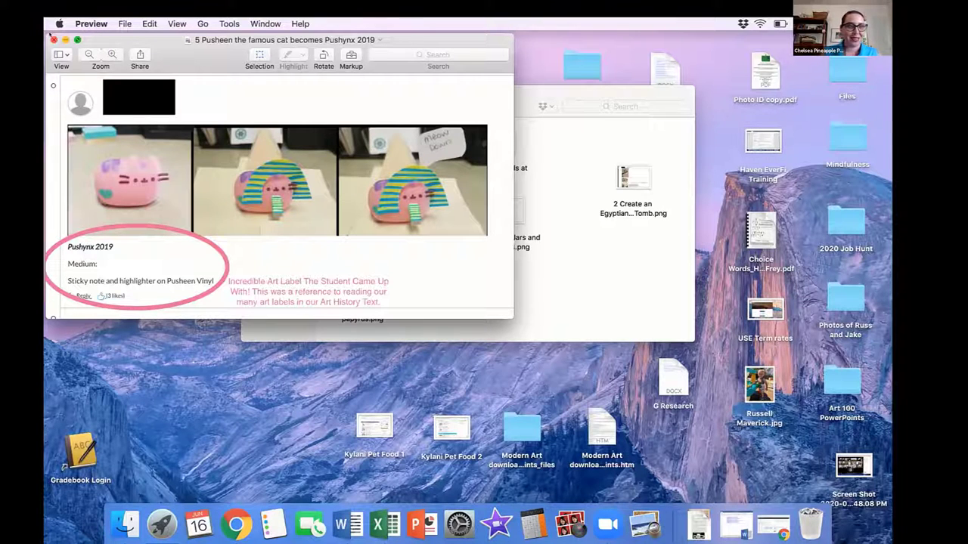
left_click(55, 39)
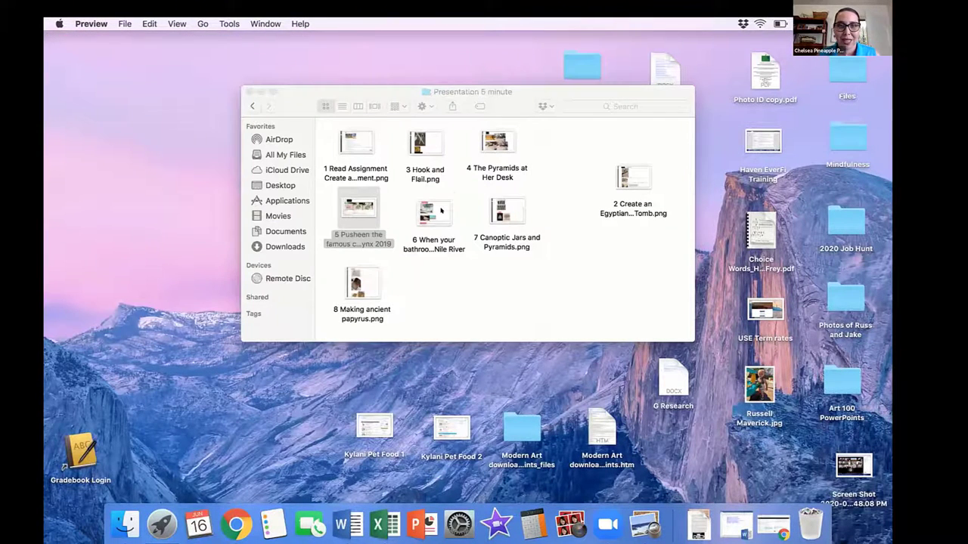
double_click(433, 211)
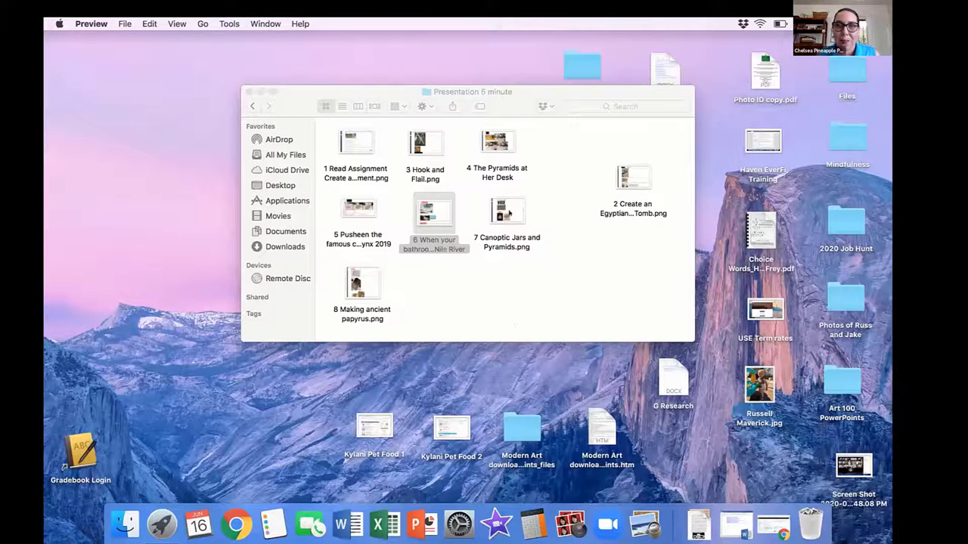
double_click(507, 210)
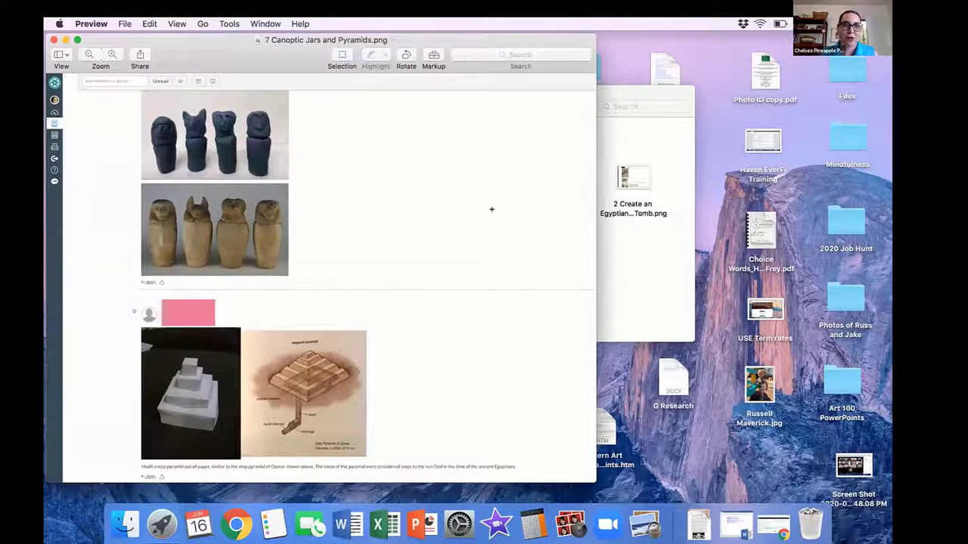
mouse_move(112, 194)
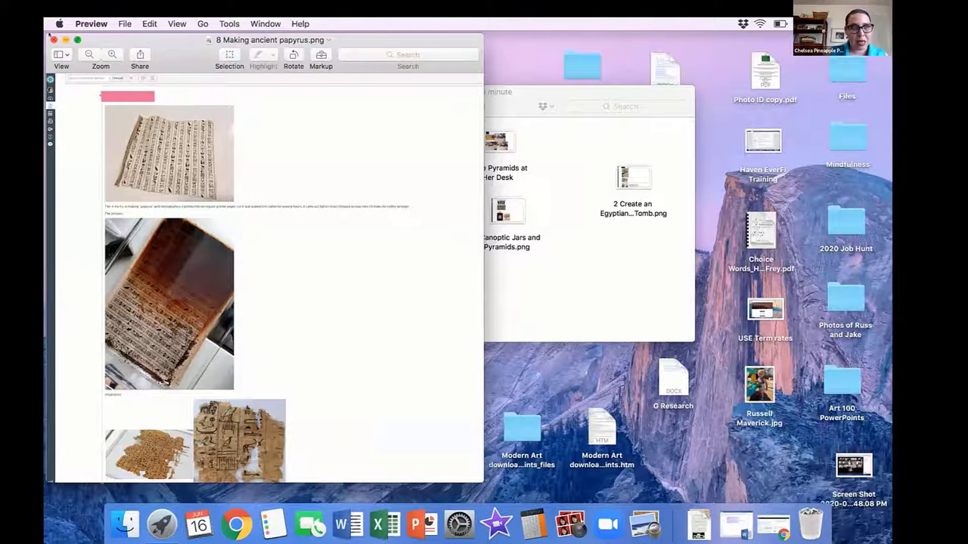
left_click(54, 40)
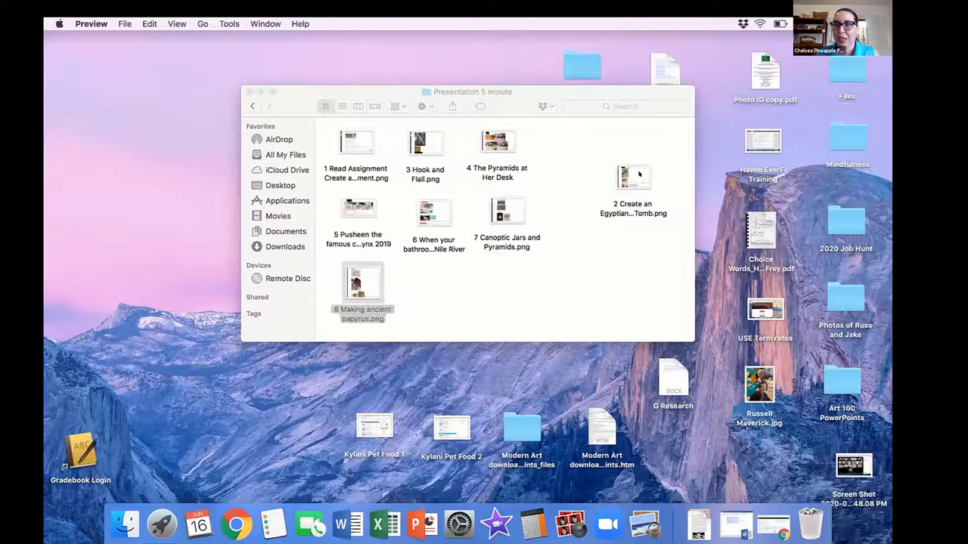
Step: View '2 Create an Egyptian Monument the King's Tomb.png' and scroll back to its top
double_click(632, 178)
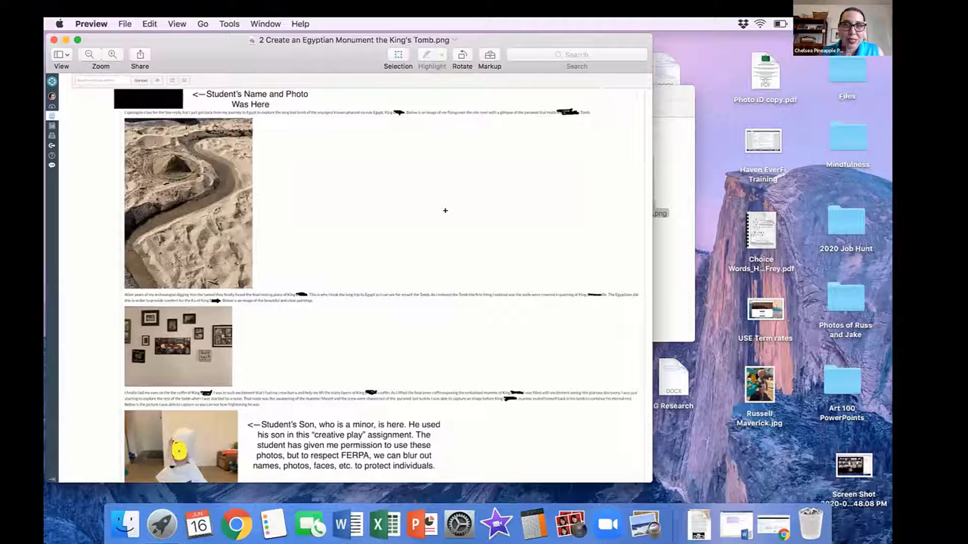
mouse_move(418, 218)
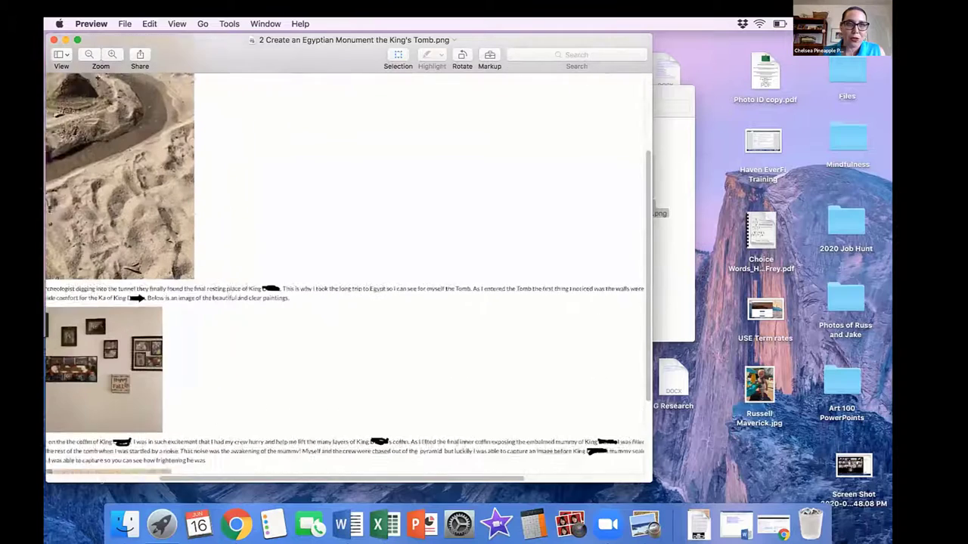
scroll("up", 3)
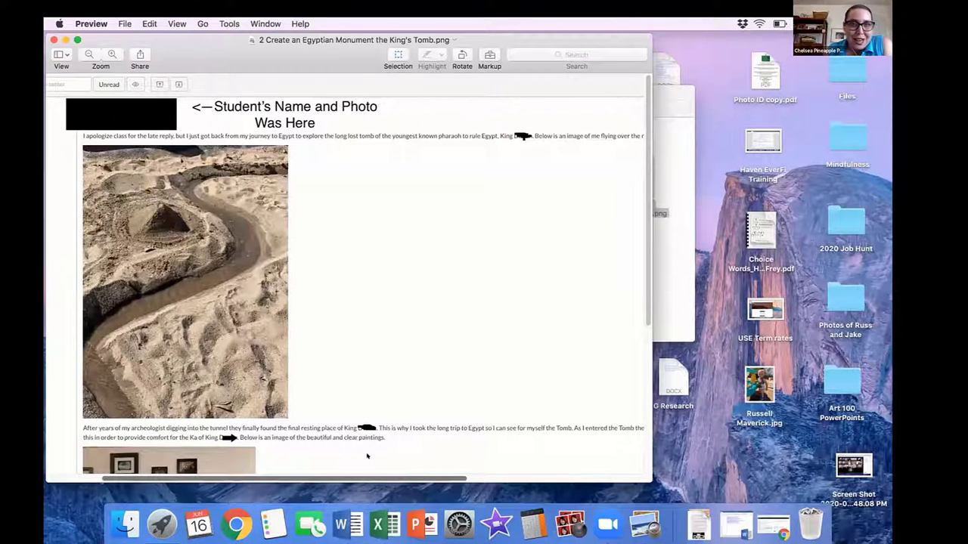
scroll("right", 3)
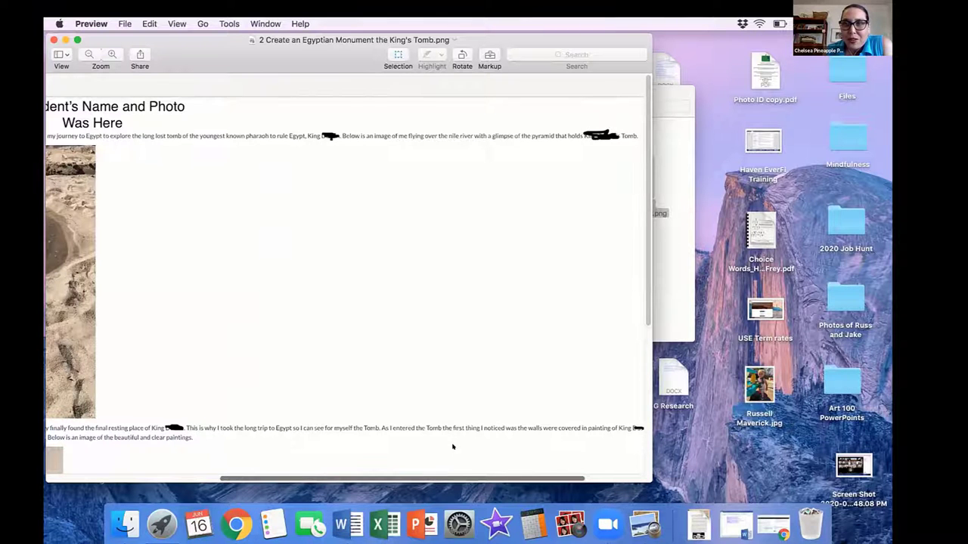
scroll("left", 3)
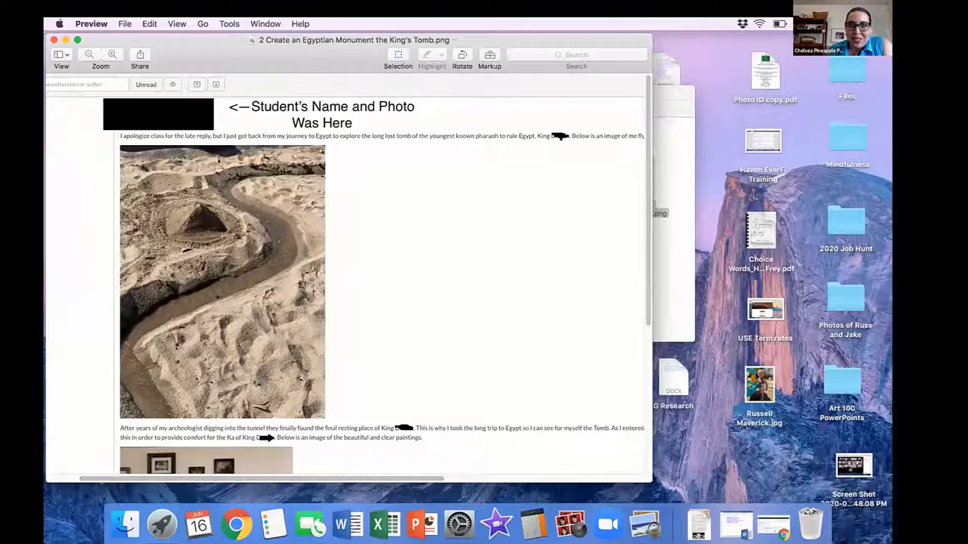
scroll("down", 3)
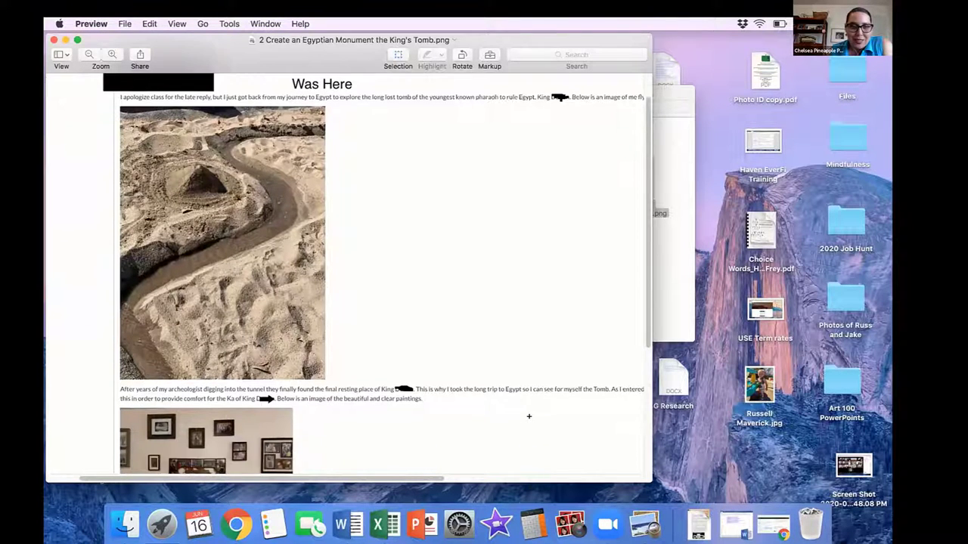
scroll("down", 3)
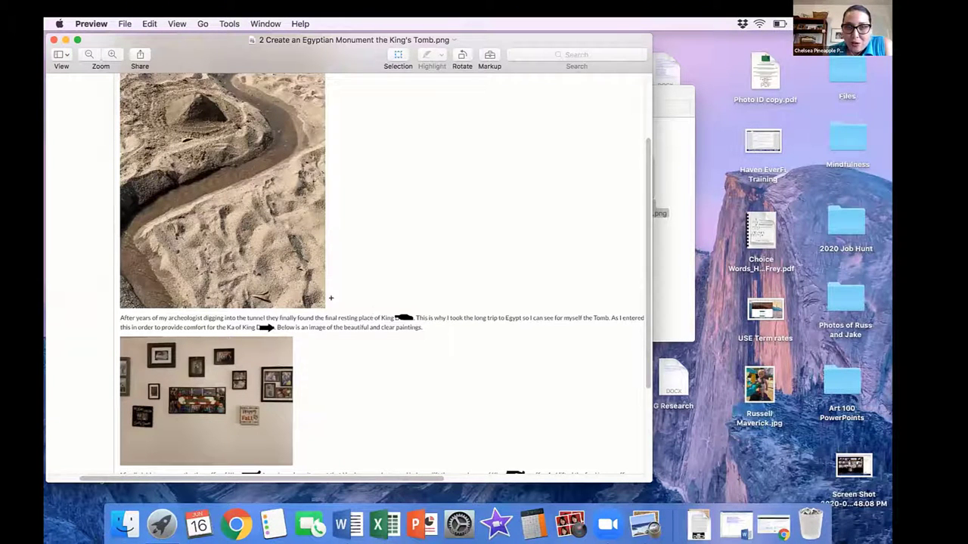
mouse_move(311, 420)
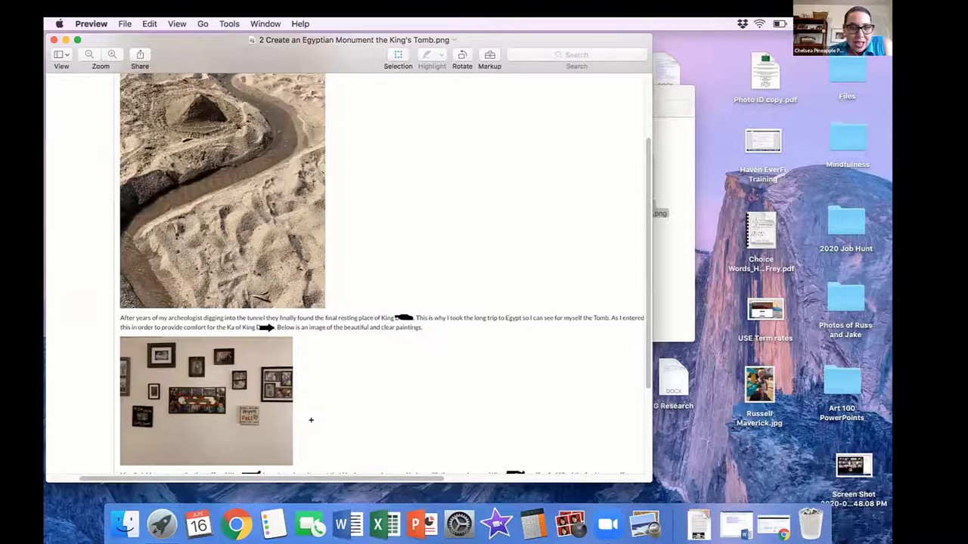
scroll("down", 3)
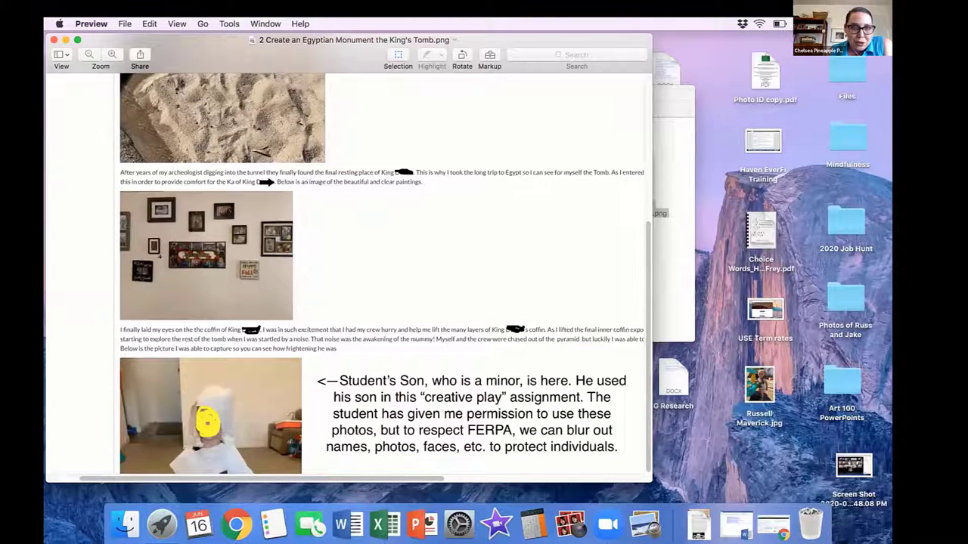